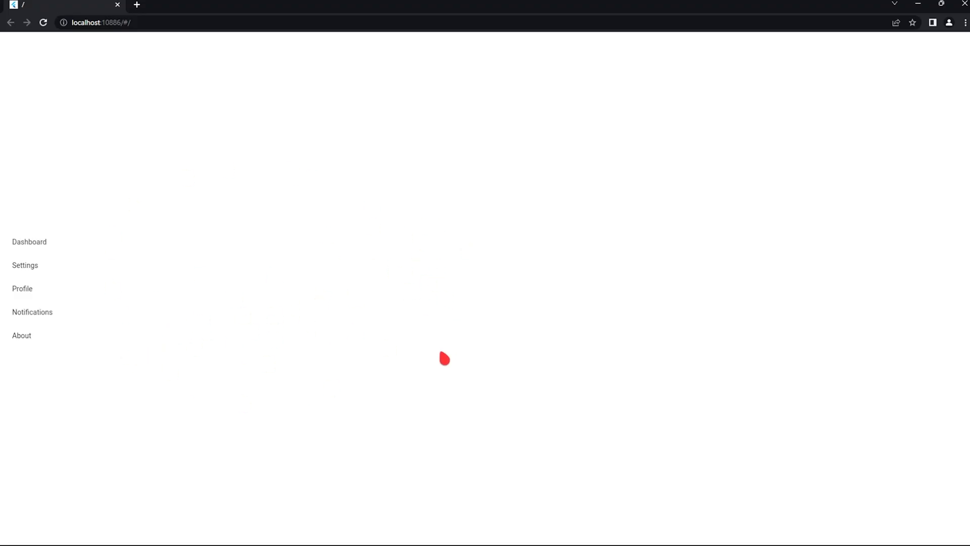
- Visit Dashboard, Profile, About, Settings, Profile, Notifications, About, then return to Dashboard
click(28, 241)
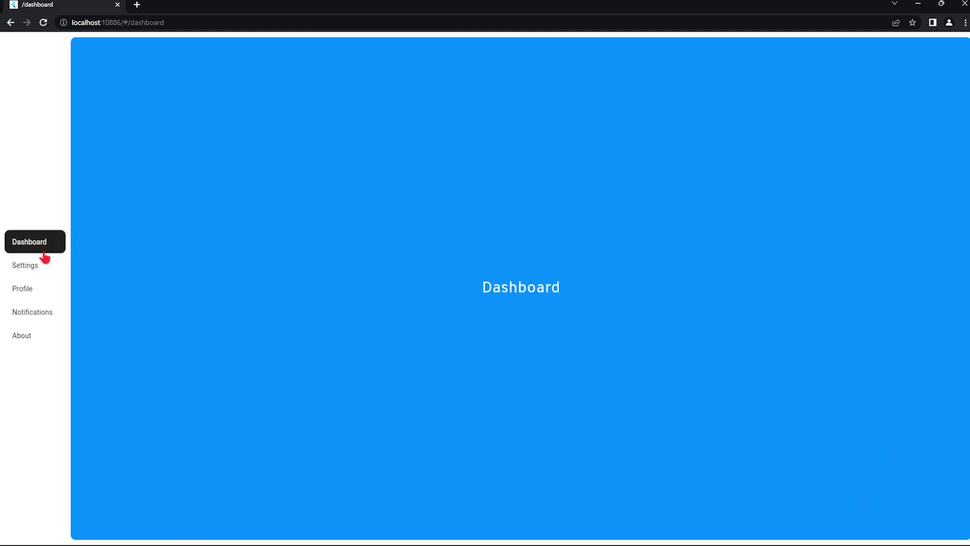
click(22, 289)
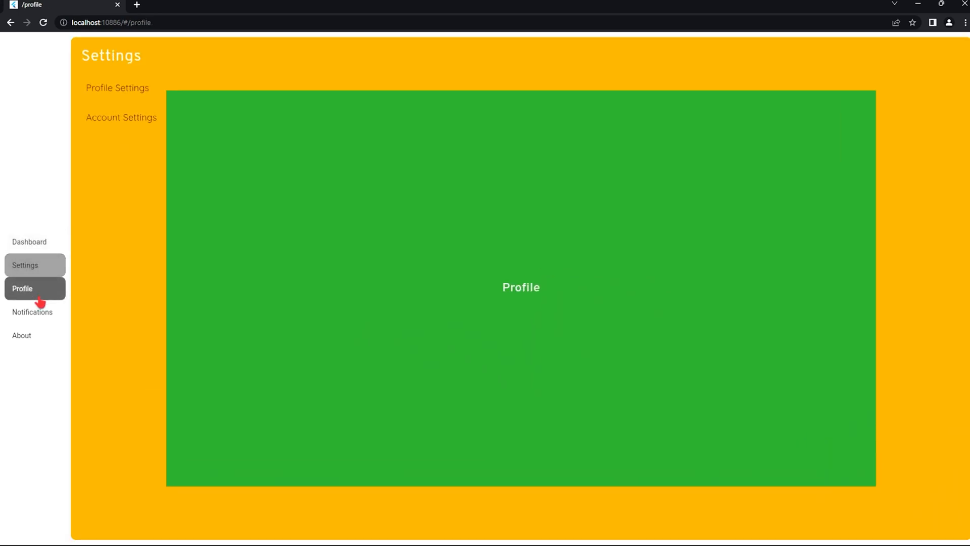
click(22, 334)
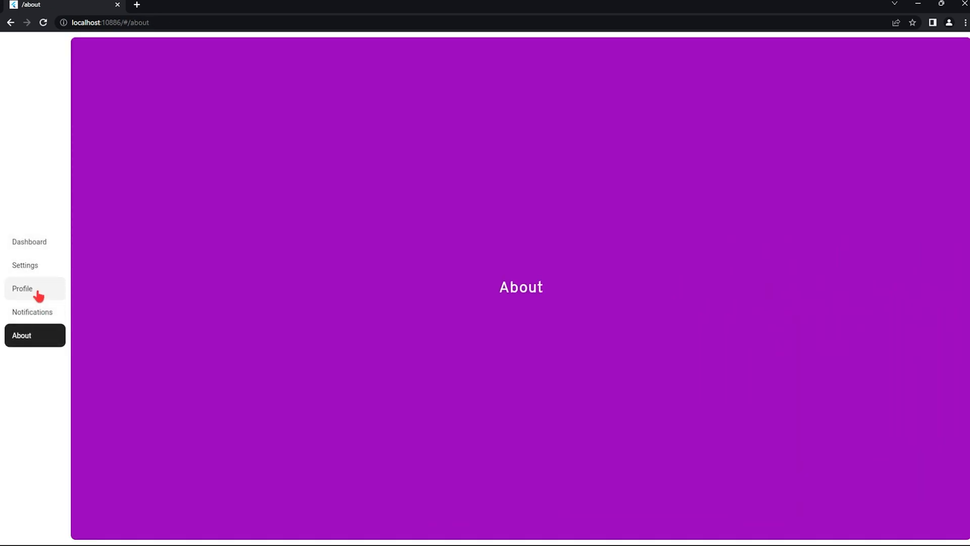
click(24, 265)
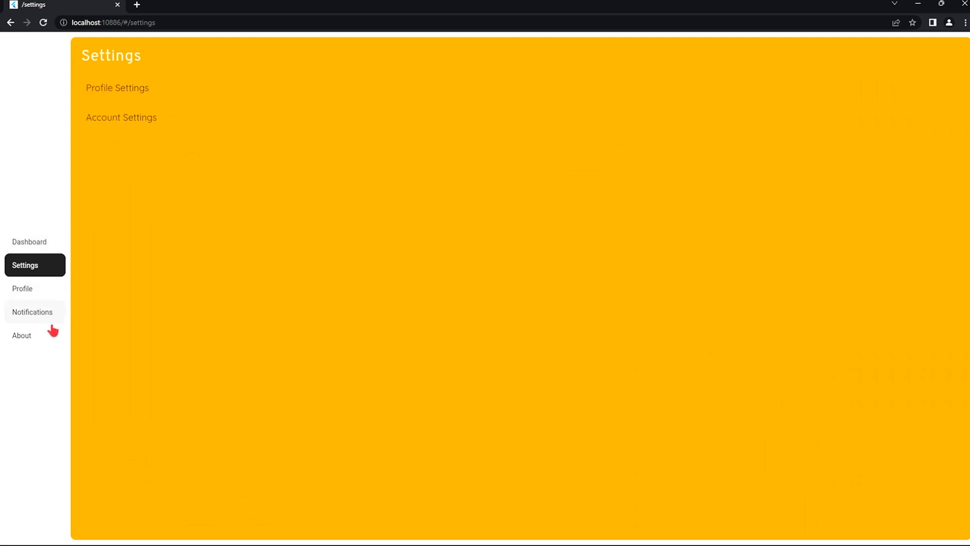
mouse_move(28, 293)
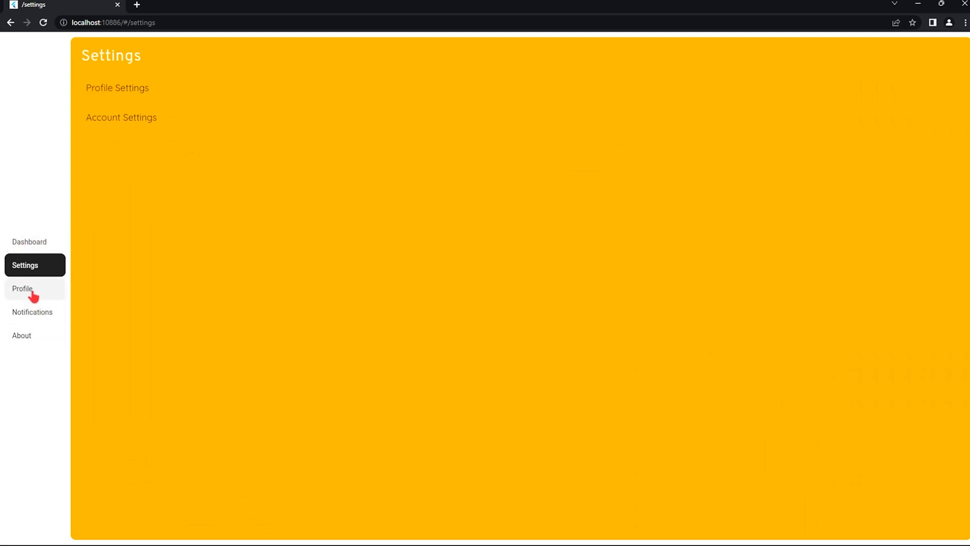
click(23, 289)
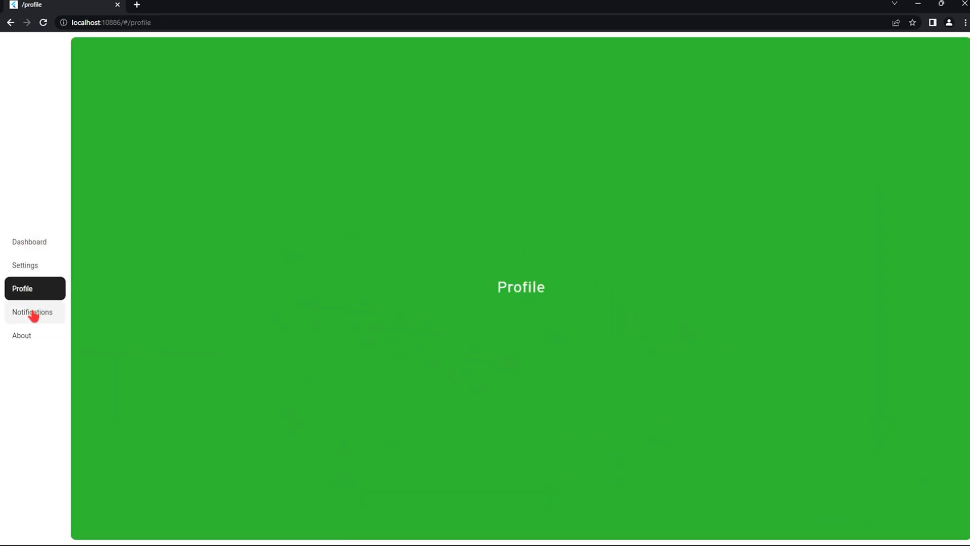
click(33, 311)
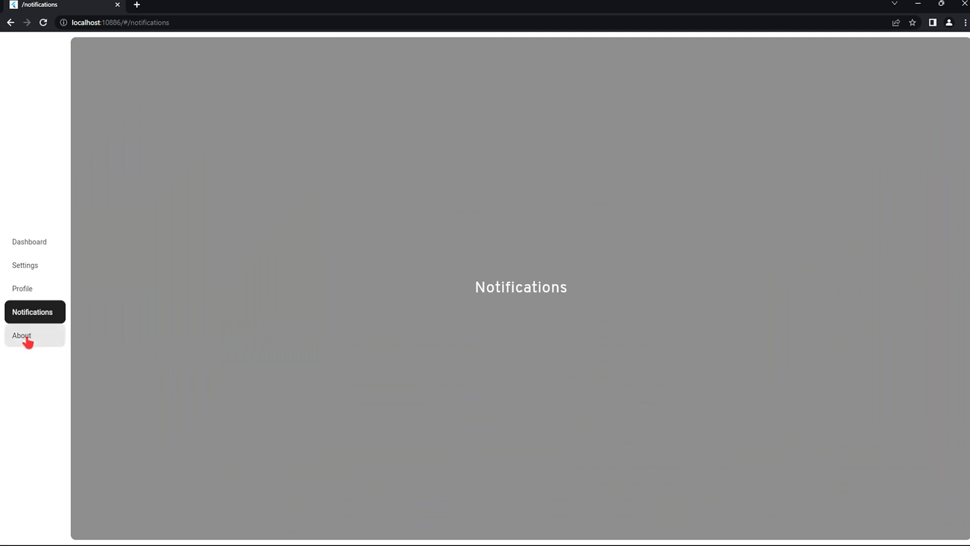
click(21, 336)
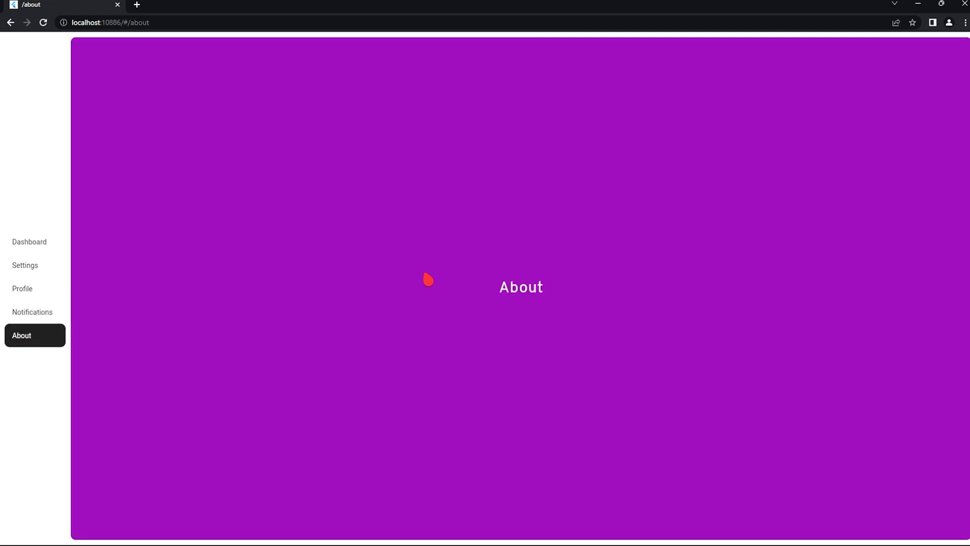
click(28, 241)
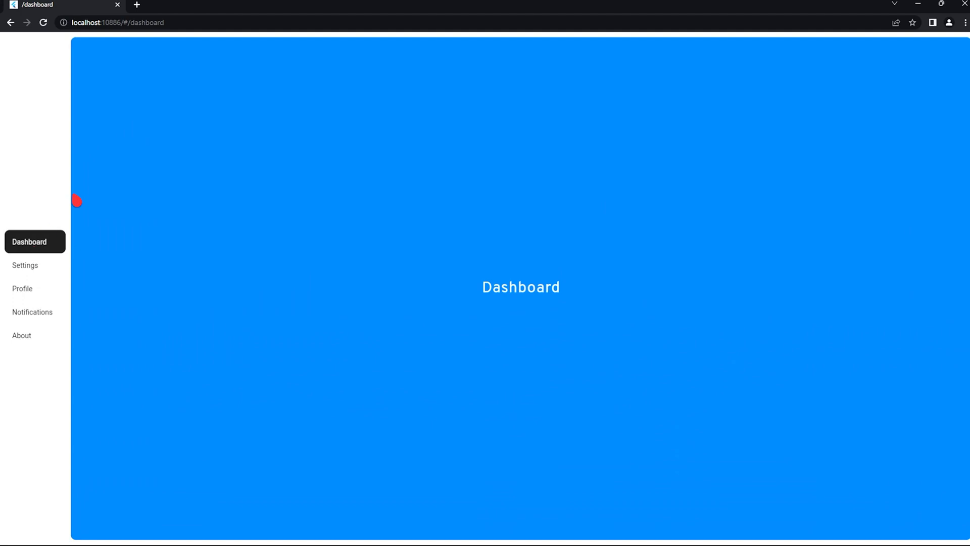
click(119, 22)
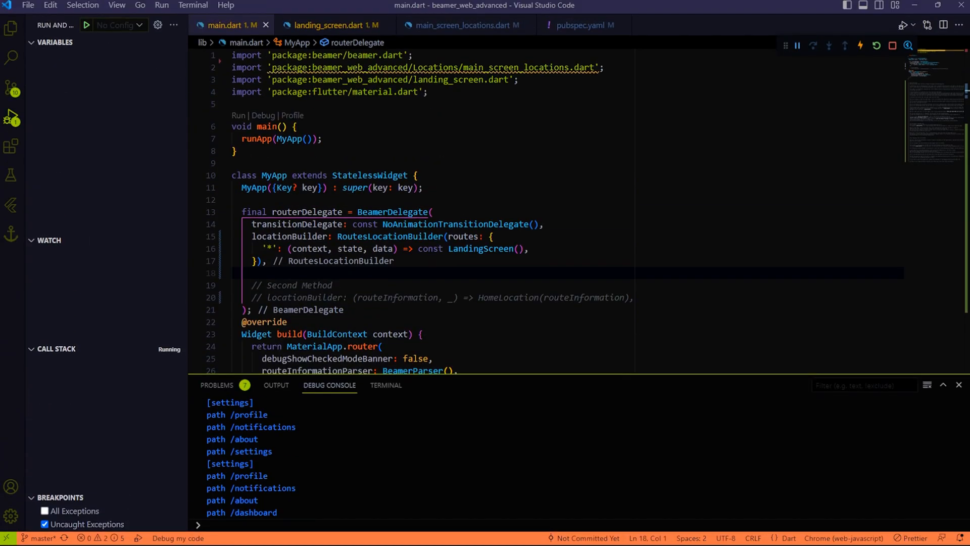
mouse_move(308, 249)
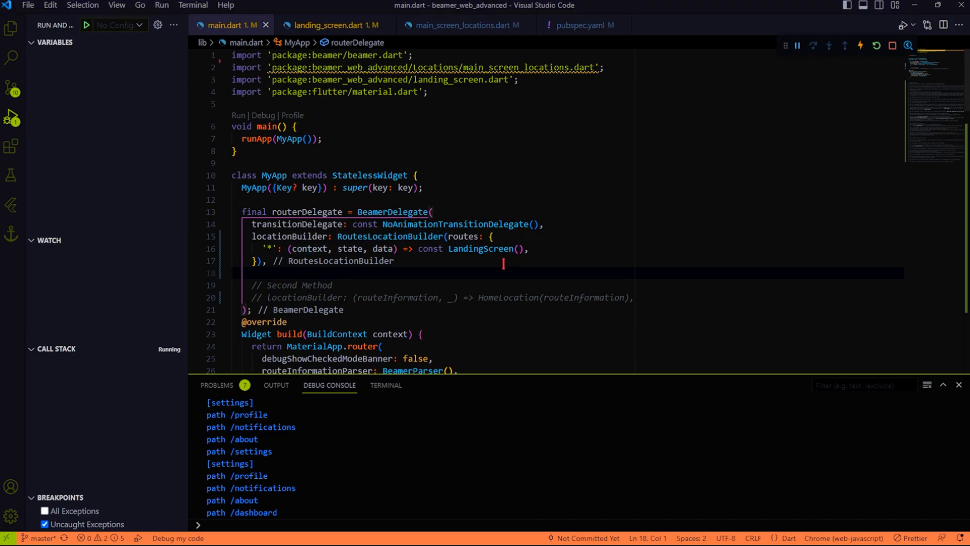
- Scroll main.dart's BeamerDelegate before moving to landing_screen.dart's SideNav class
scroll(down, 3)
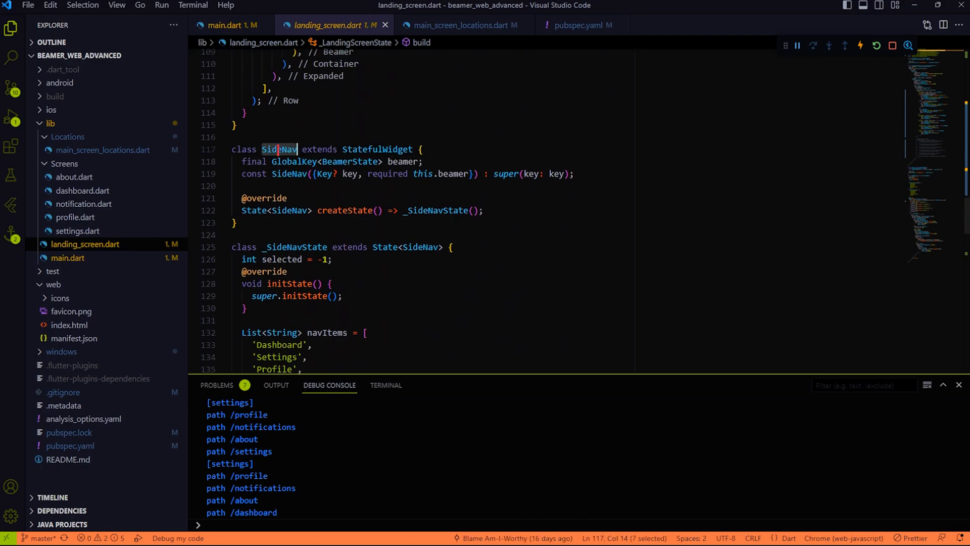
- Reveal SideNav's navItems and navs route paths, then load the /settings route directly in Chrome
scroll(down, 3)
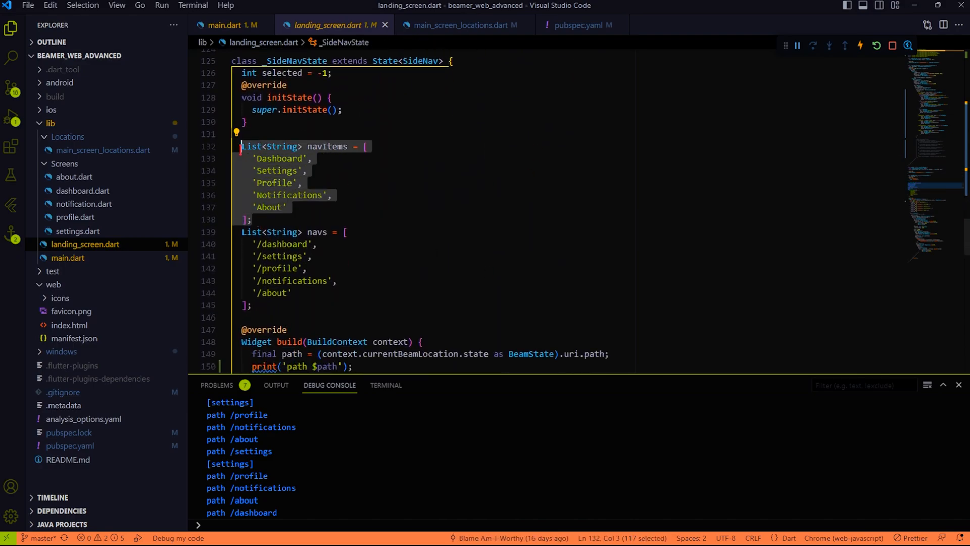
scroll(down, 3)
text(localhost:10886/#/sett)
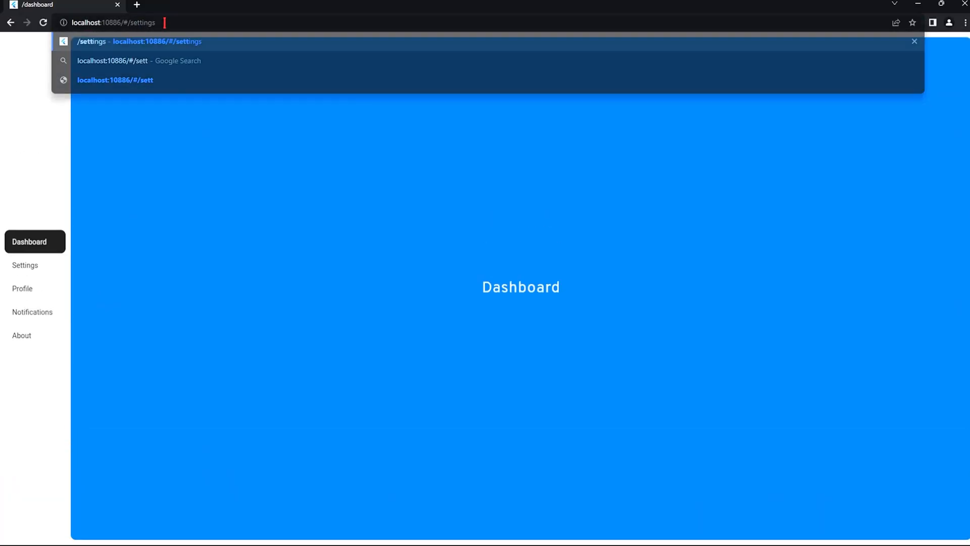
click(25, 264)
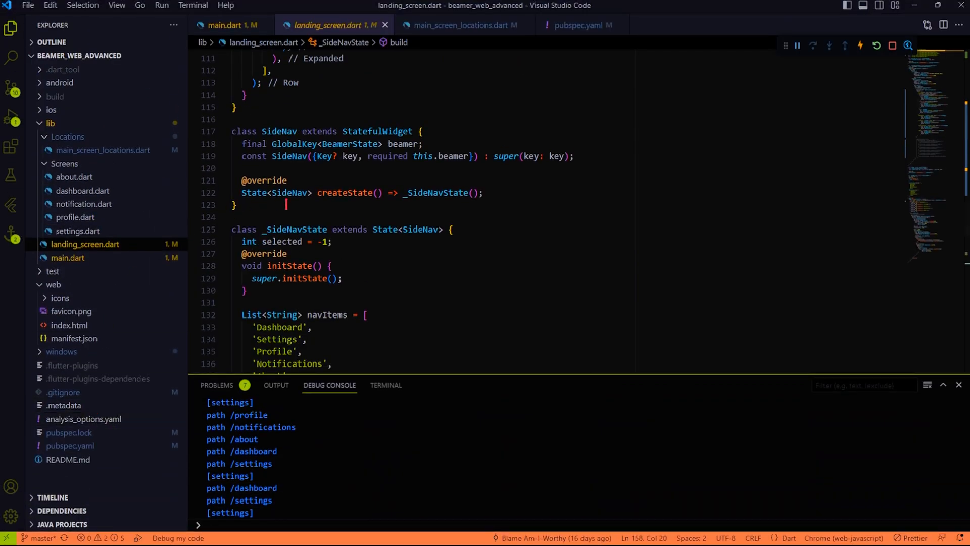
- Review about.dart, notification.dart and profile.dart screens, then return to main.dart
click(74, 177)
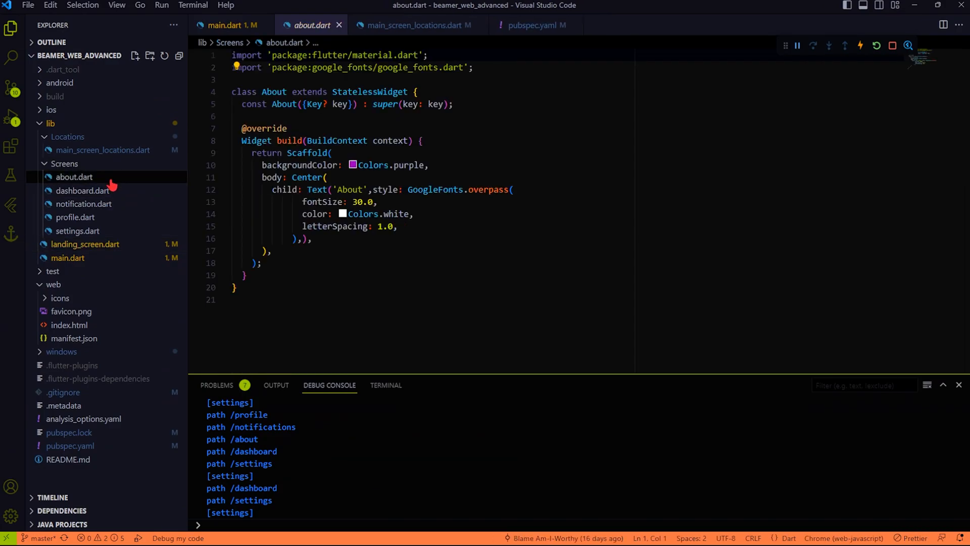
click(82, 204)
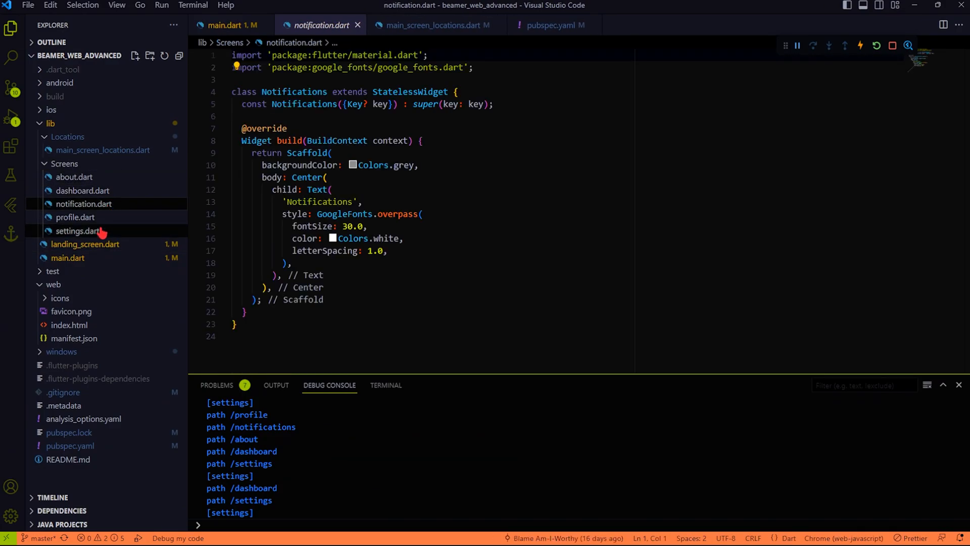
click(74, 216)
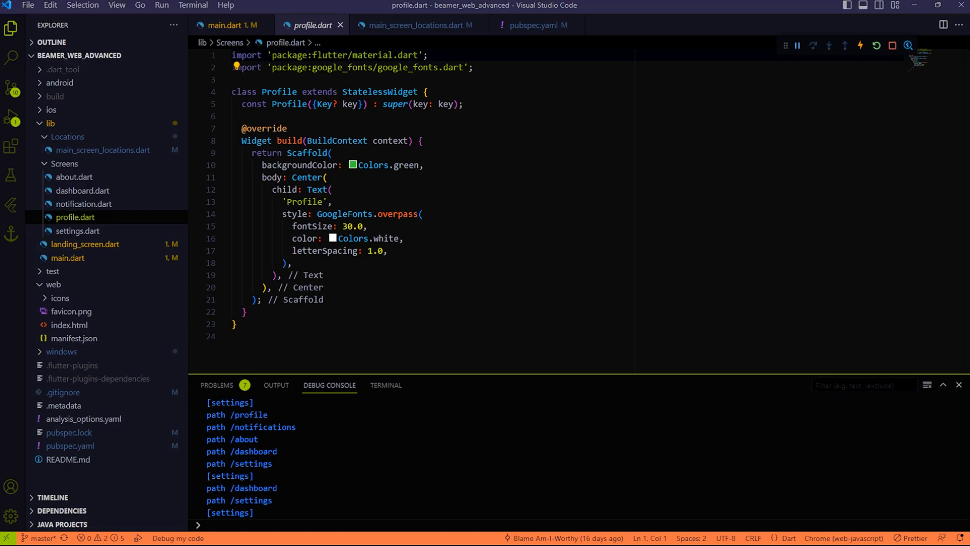
click(230, 25)
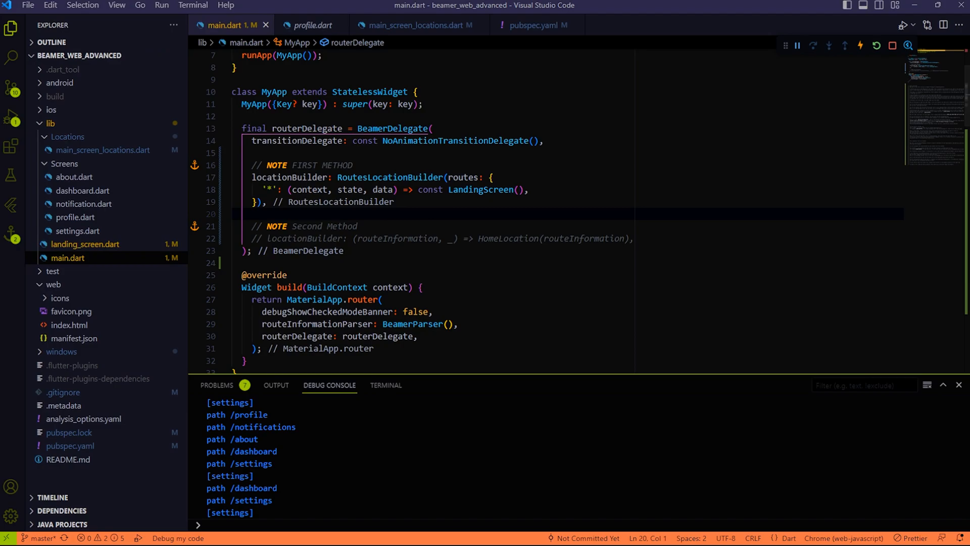
mouse_move(393, 177)
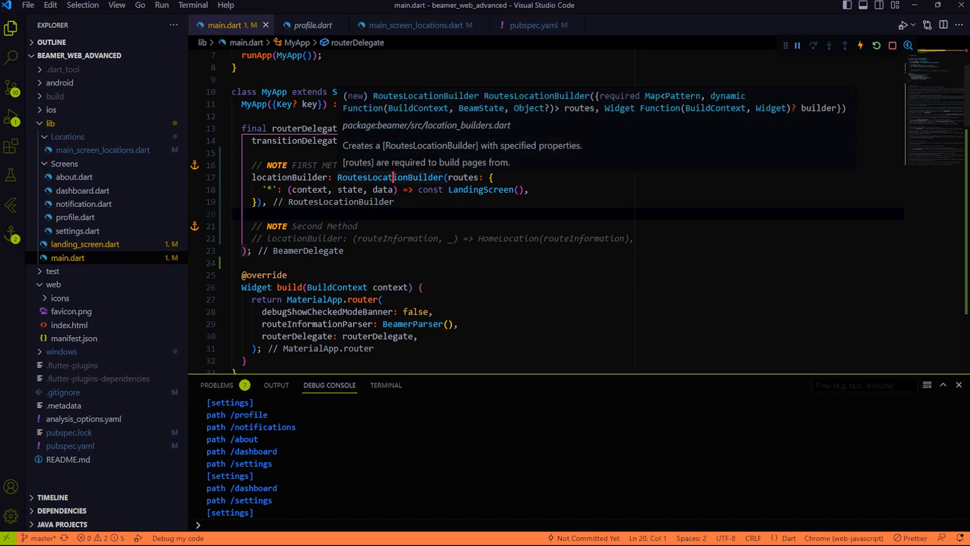
- Highlight RoutesLocationBuilder in main.dart, then the nested Beamer widget in landing_screen.dart
double_click(389, 177)
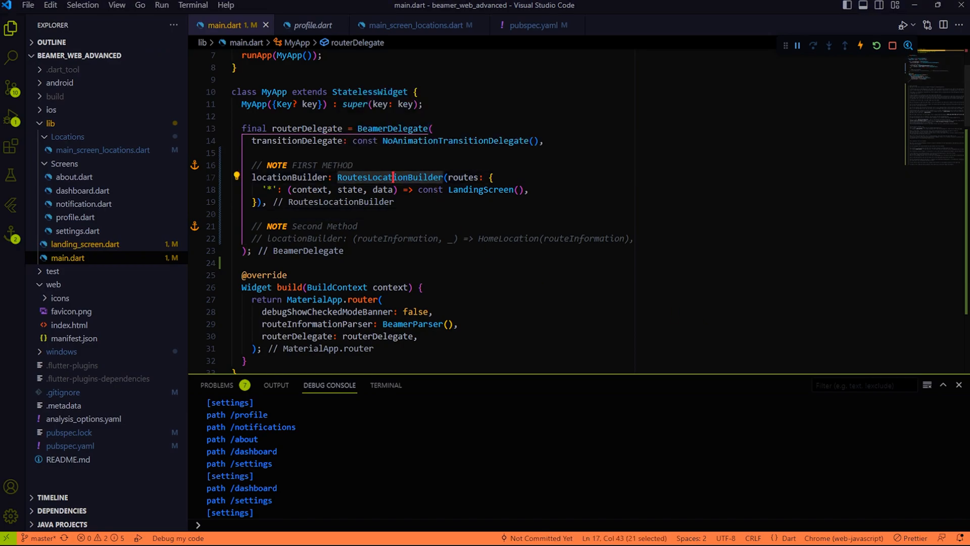
click(85, 243)
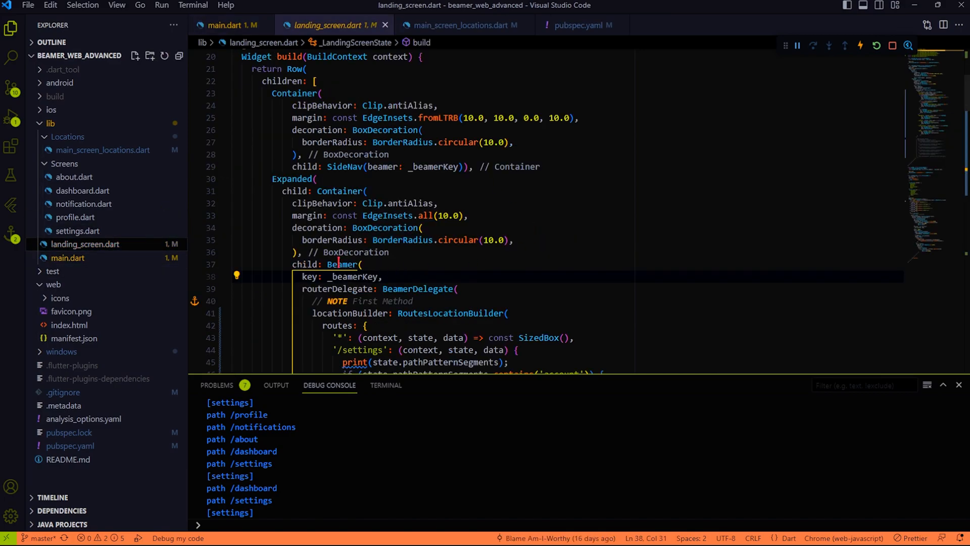
double_click(341, 265)
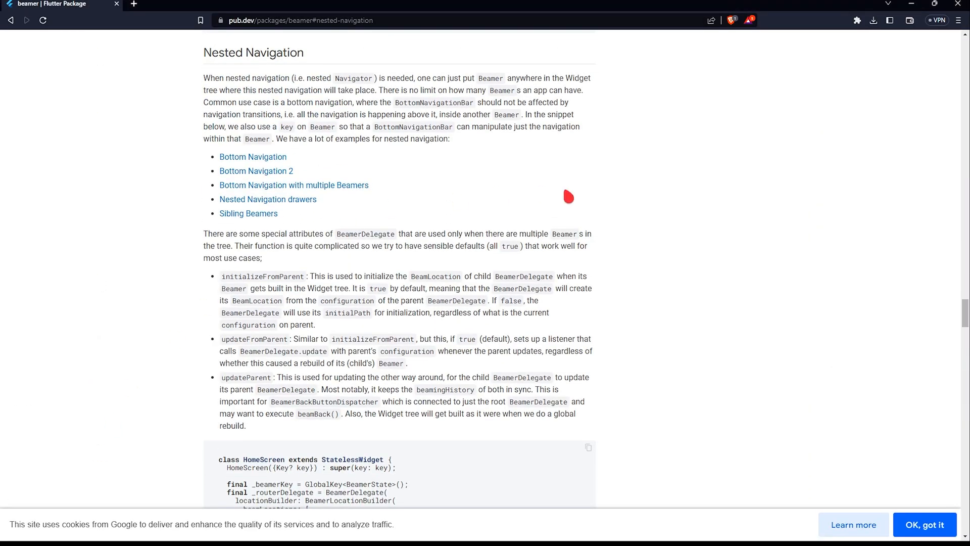
- Bring the pub.dev beamer page to its Nested Navigation section
drag(418, 78, 388, 89)
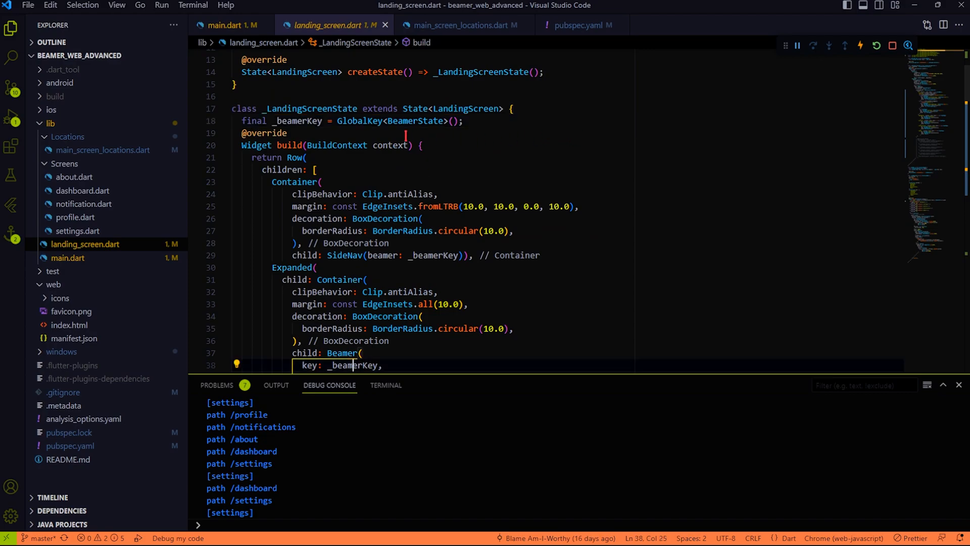
- Scroll to the nested routes map with BeamPage scale-transition entries for each screen
scroll(down, 3)
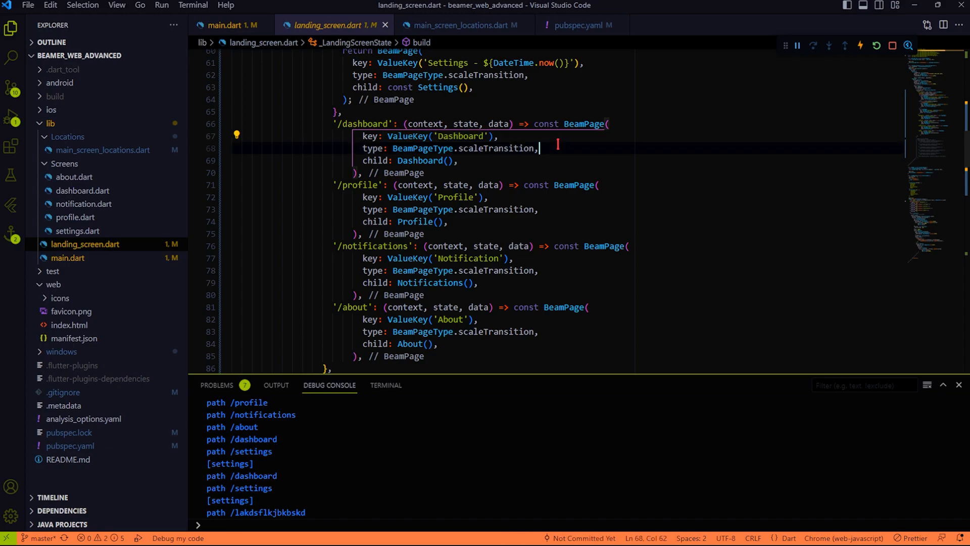
double_click(501, 123)
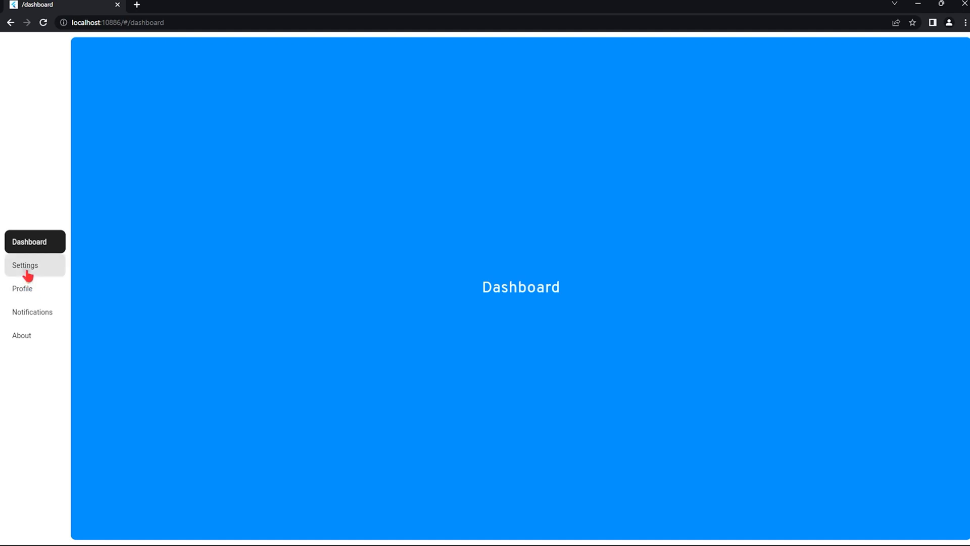
- From Settings, open the Account Settings sub-page and go back to Settings
click(24, 264)
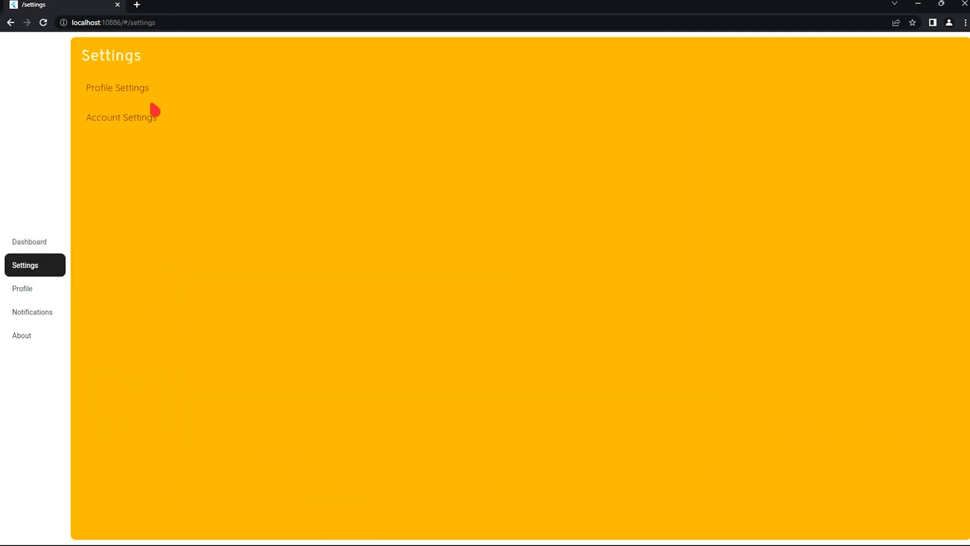
click(121, 117)
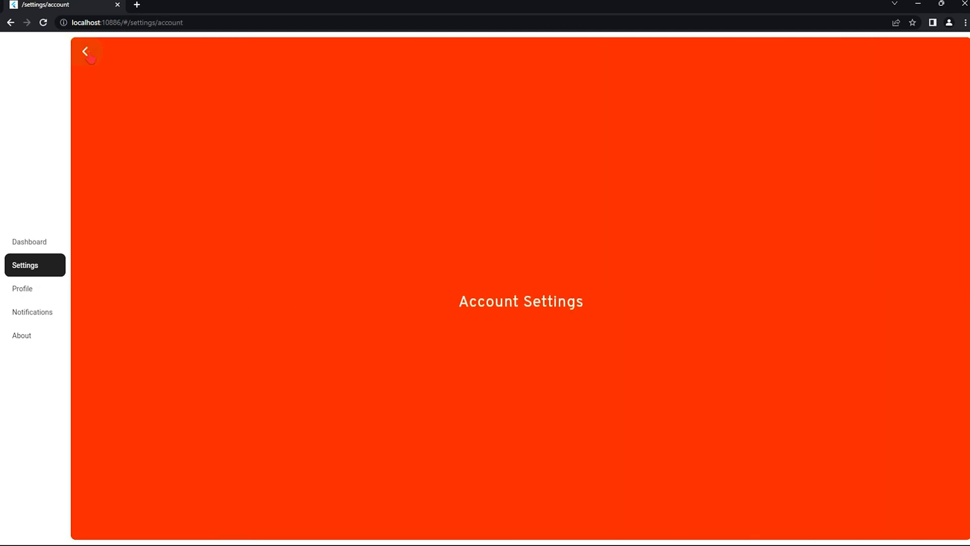
click(87, 51)
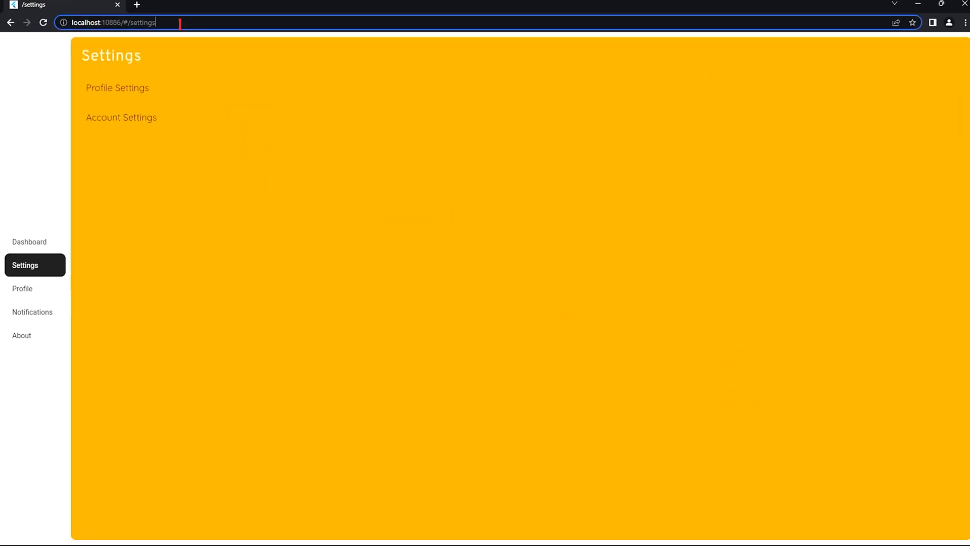
click(117, 87)
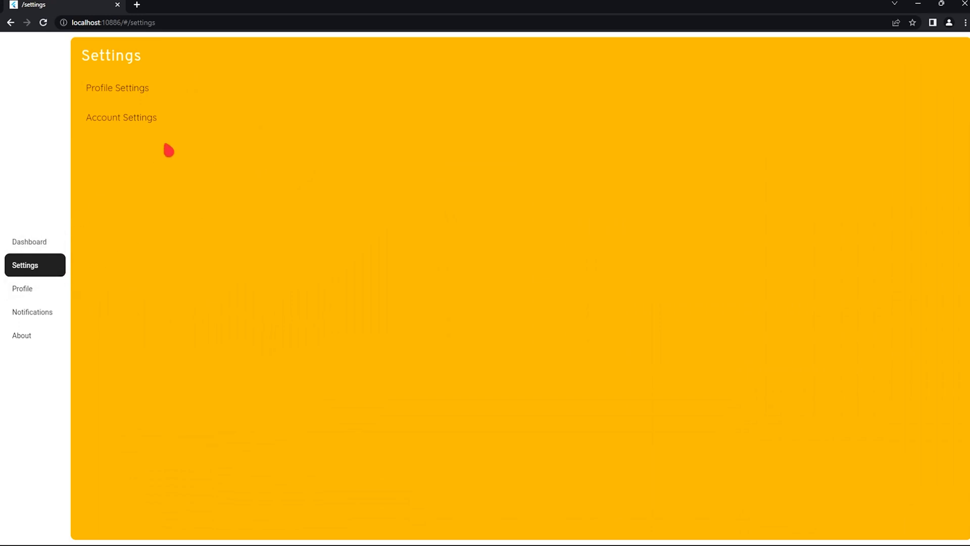
- Open Profile Settings, then move to the Notifications and Profile pages
click(117, 87)
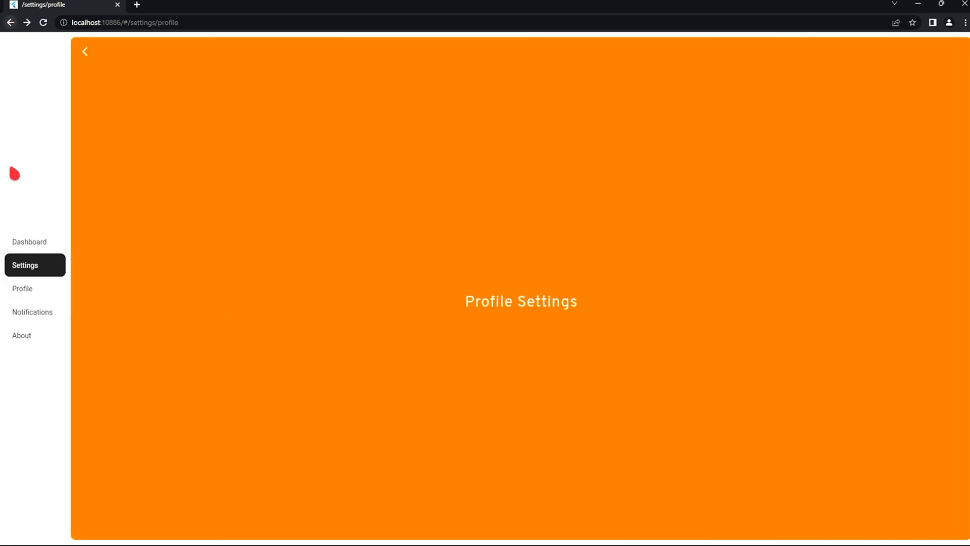
click(31, 311)
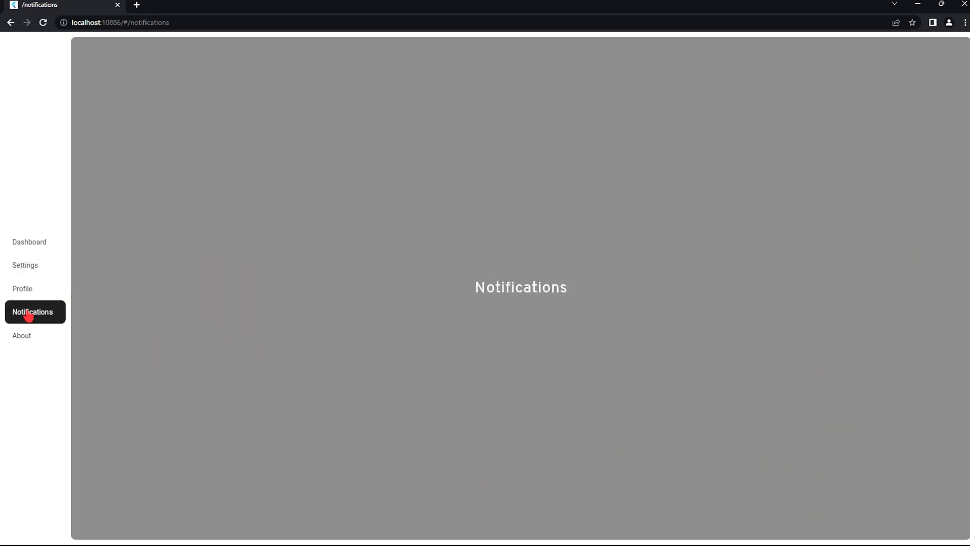
click(22, 289)
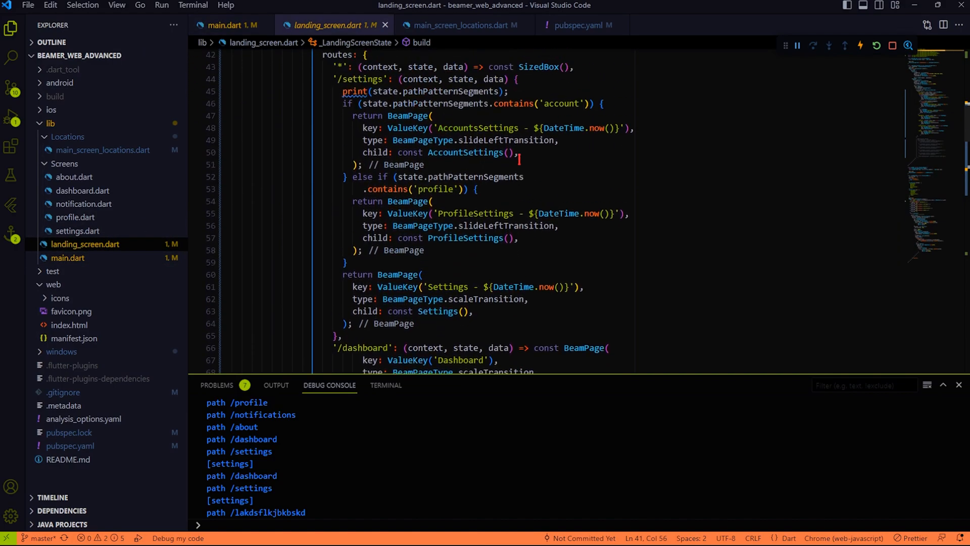
- Scroll to the secondary locationBuilder, then open main_screen_locations.dart at HomeLocation
scroll(down, 3)
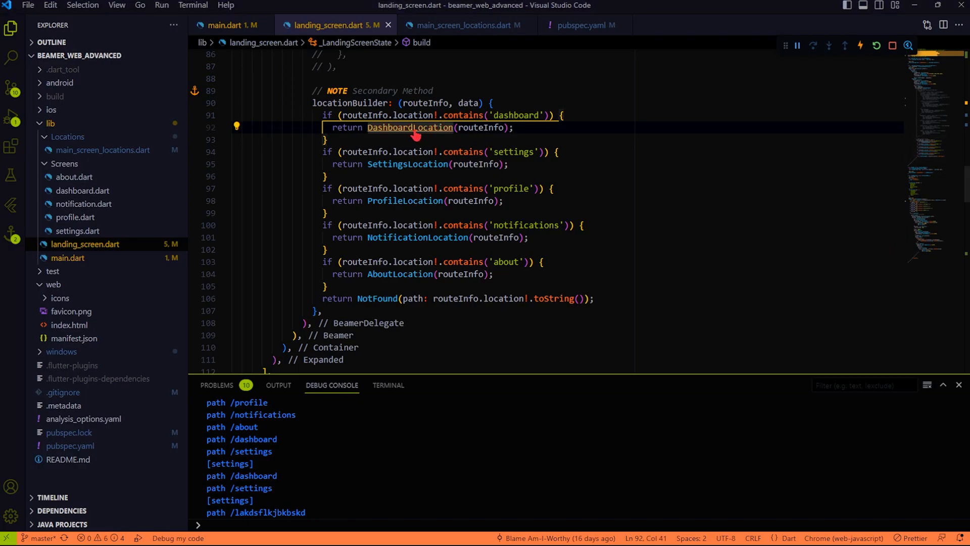
click(410, 128)
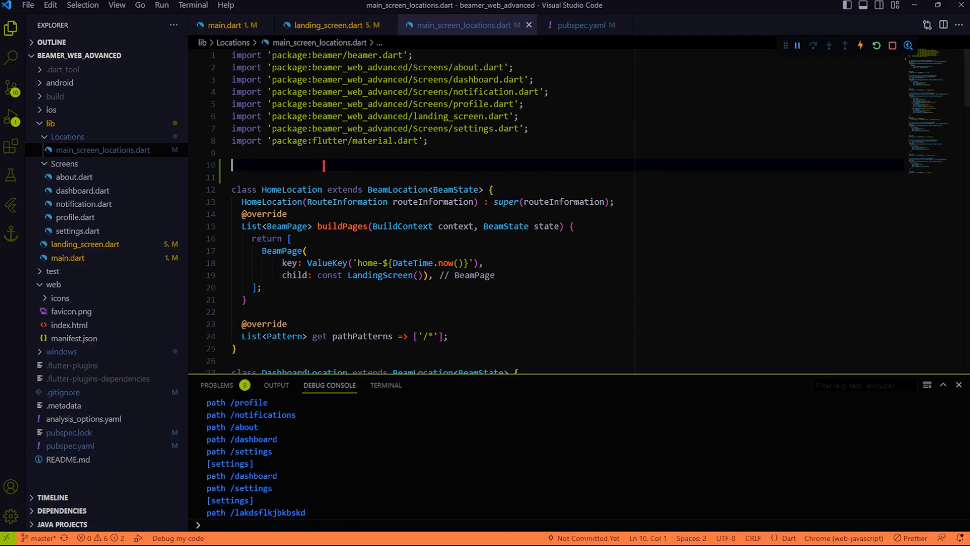
- Type 'class DefaultLocation extends BeamLocation' above HomeLocation
text(class D)
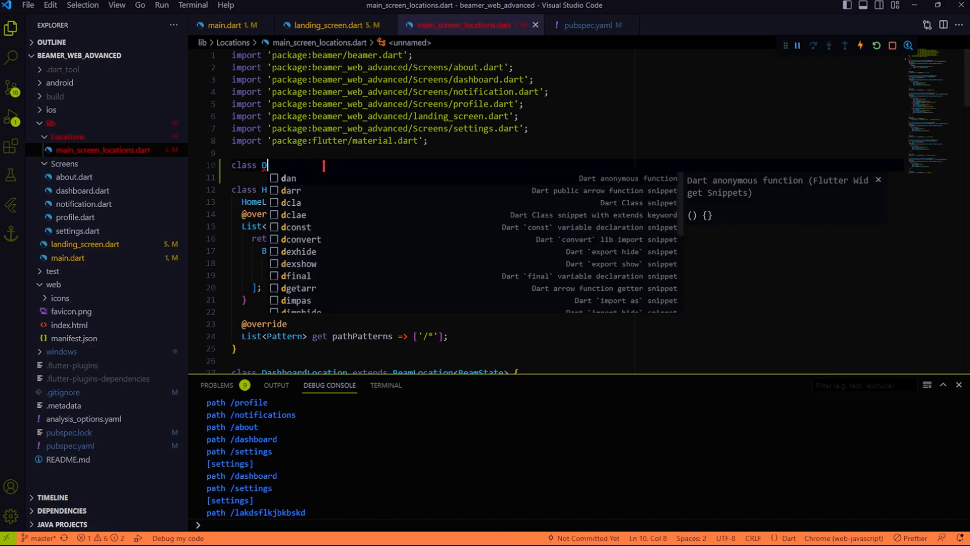
text(efault)
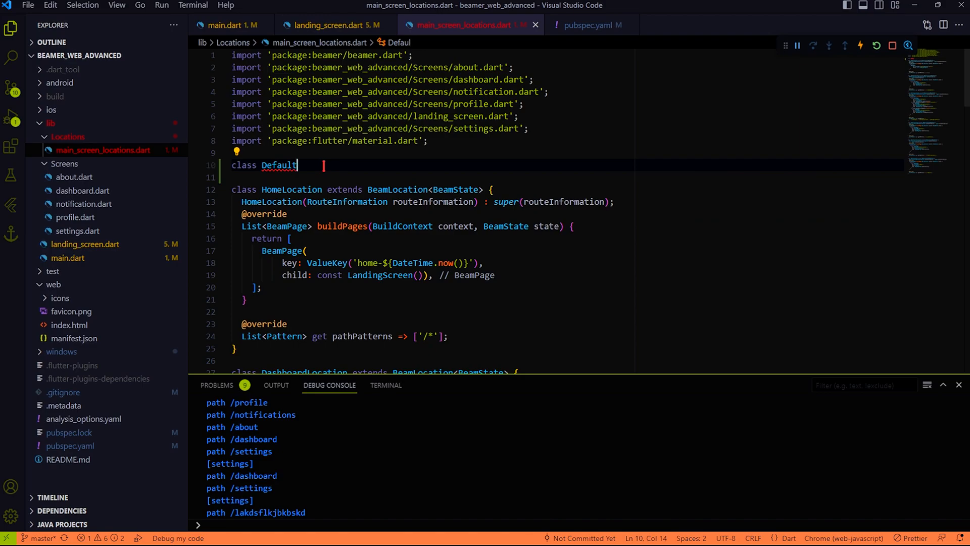
text(Location)
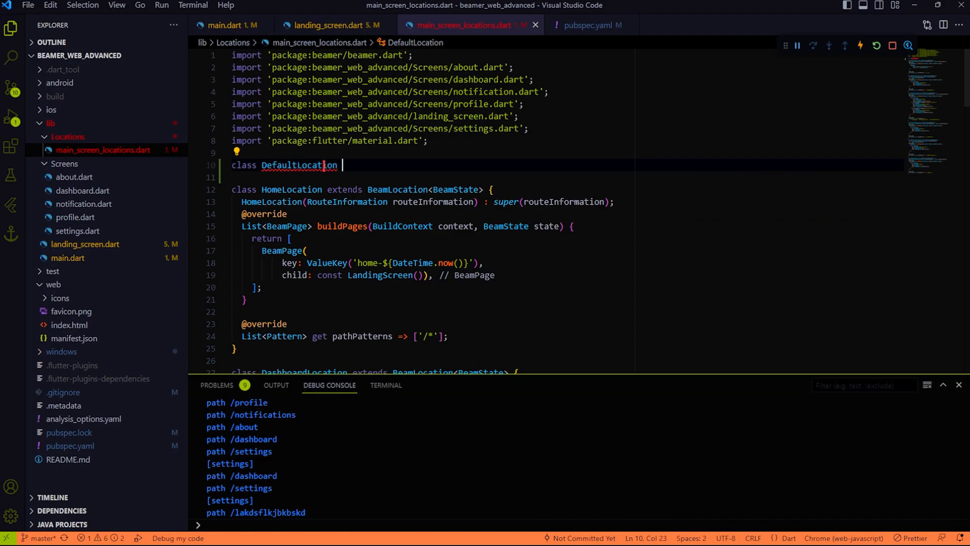
text(exten)
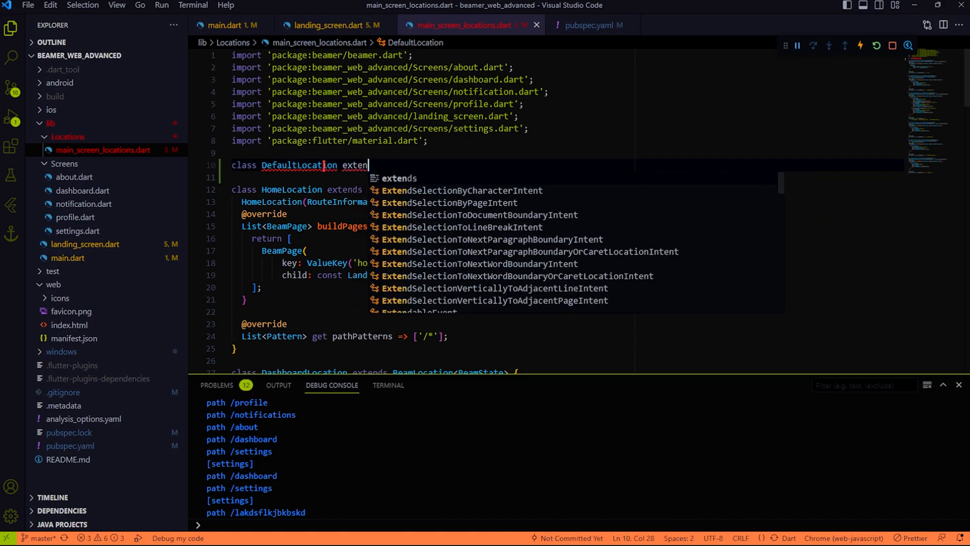
text(ds BeamLocation{)
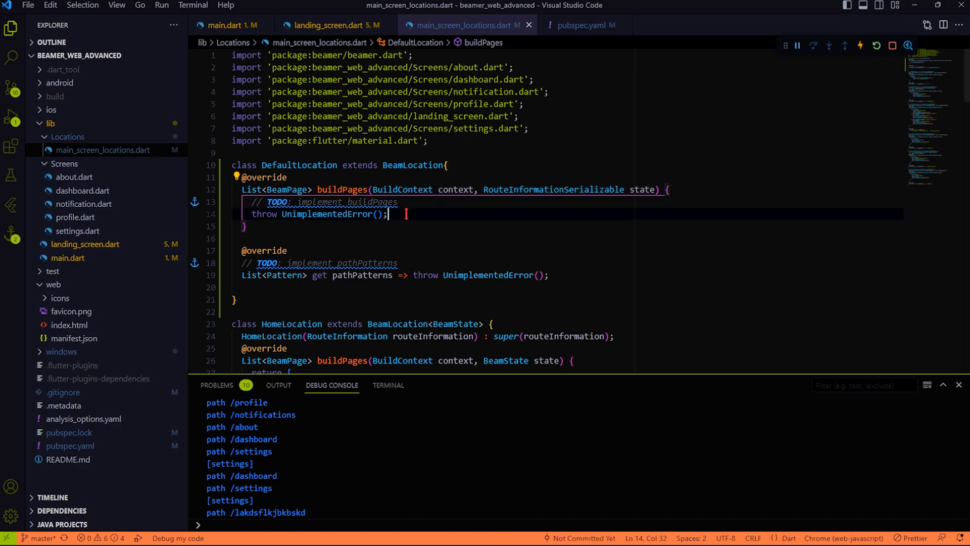
- Return a BeamPage with a ValueKey and Dashboard() child, and pathPatterns ['/dash*']
drag(388, 213, 670, 189)
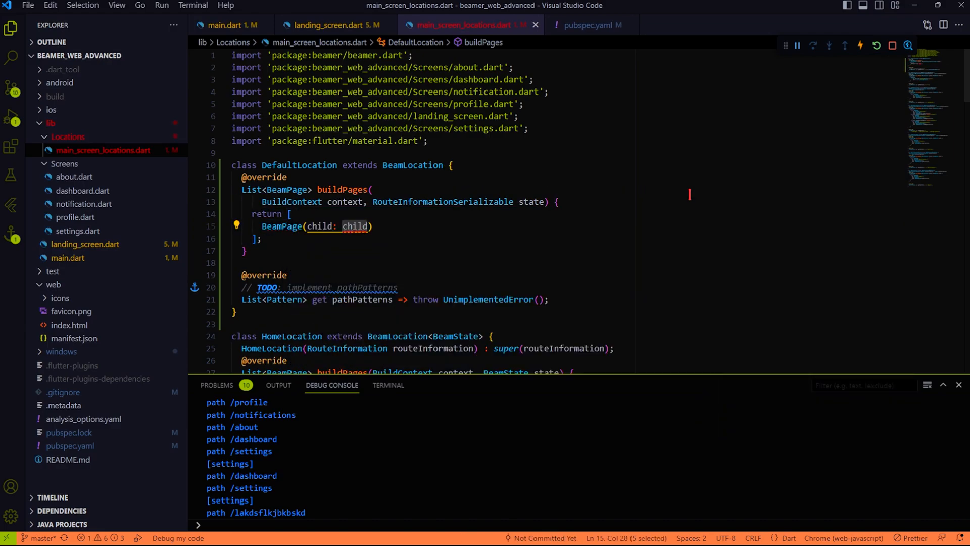
text(Dashboard())
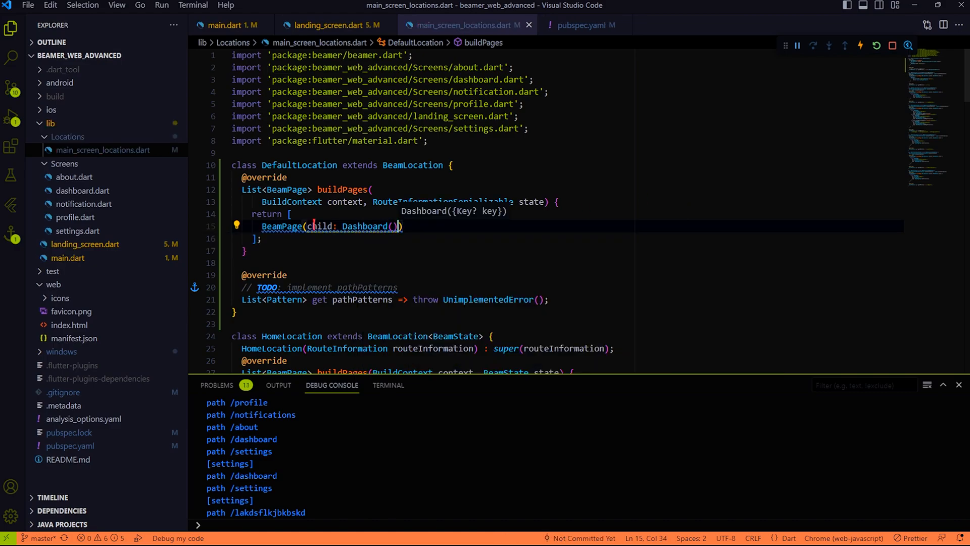
text(key: ValueKey('Dakbkbdkbf'),)
click(392, 299)
text([)
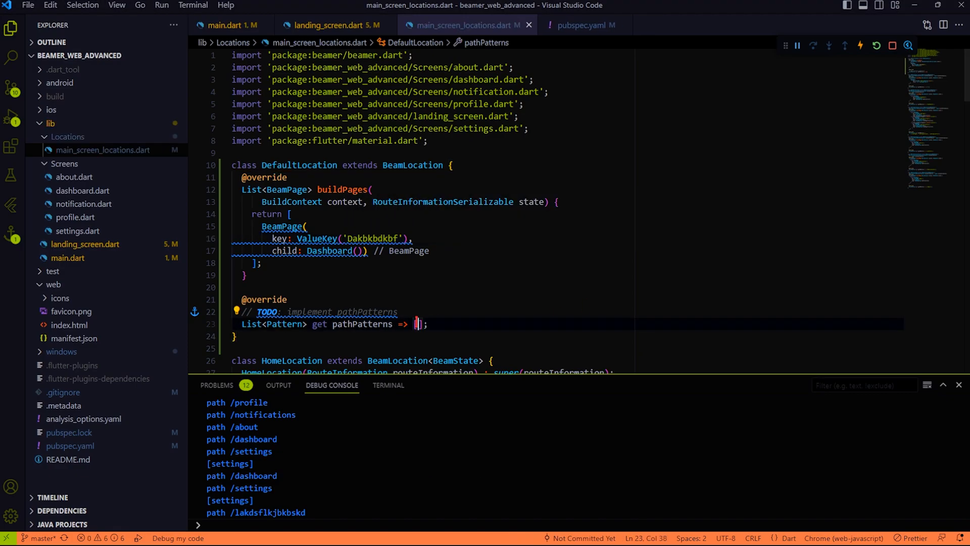
text('/dash*')
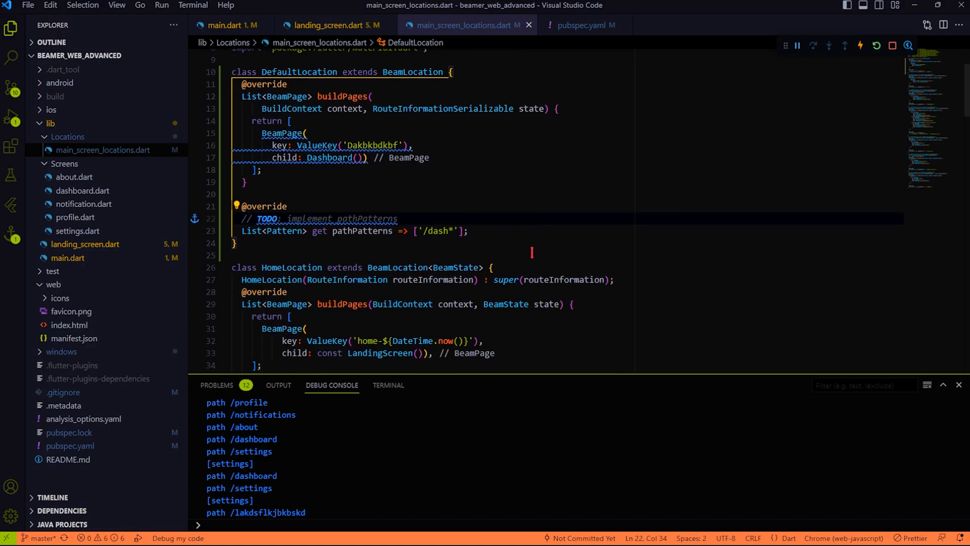
mouse_move(451, 266)
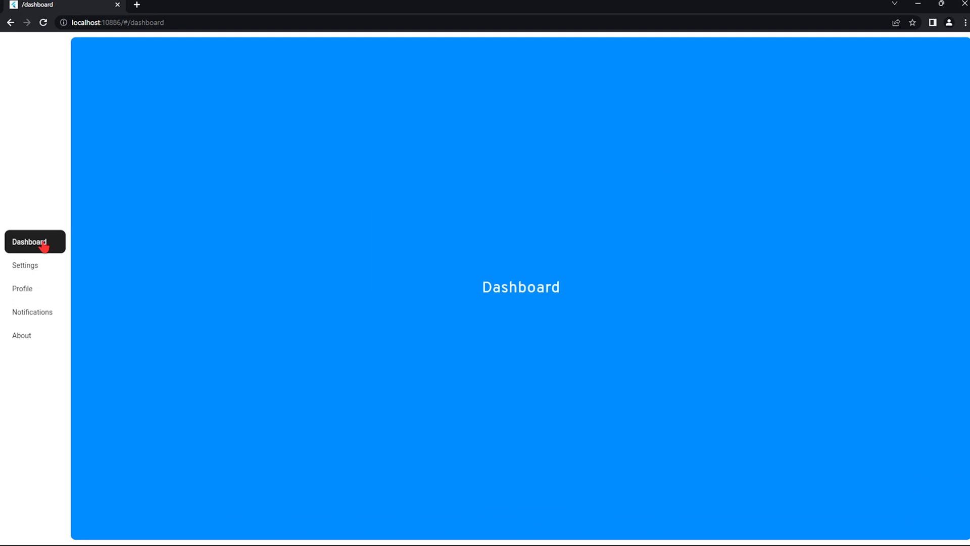
- Navigate the side nav through Notifications, About and Settings pages
click(31, 311)
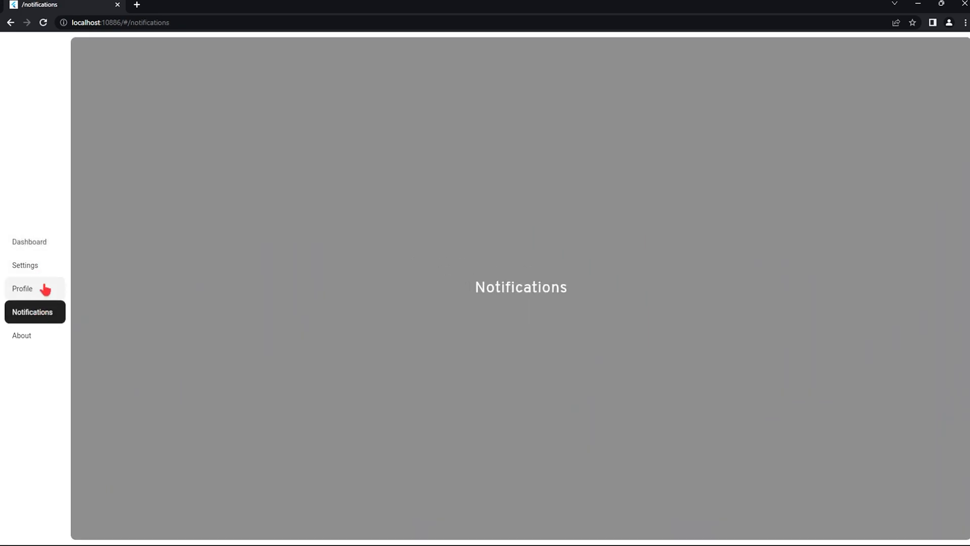
click(21, 336)
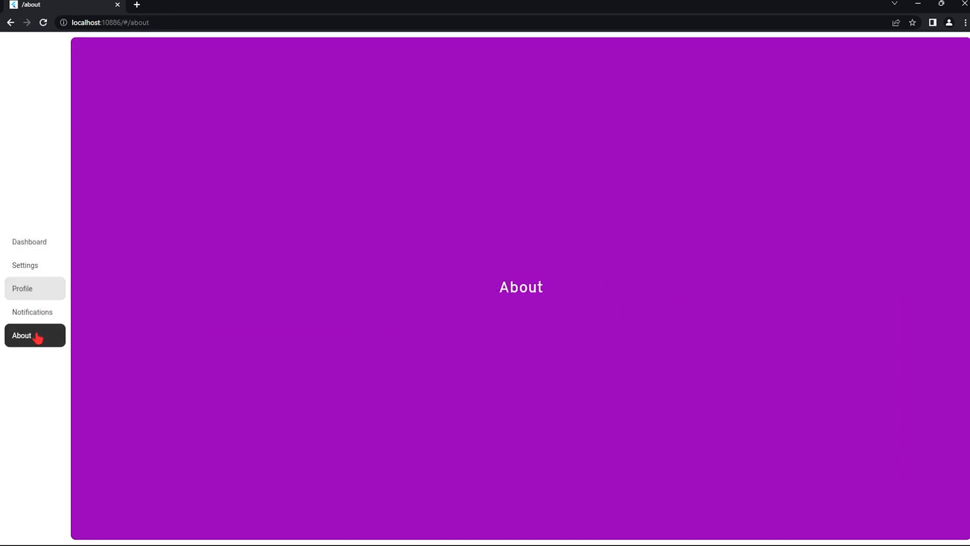
click(24, 265)
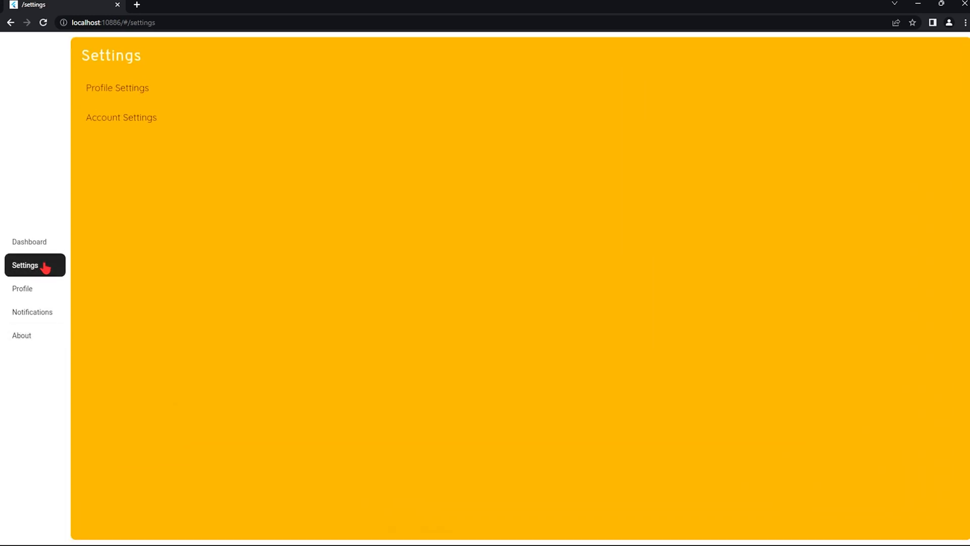
- Enter the Account Settings sub-page and return to Settings with the back arrow
click(121, 117)
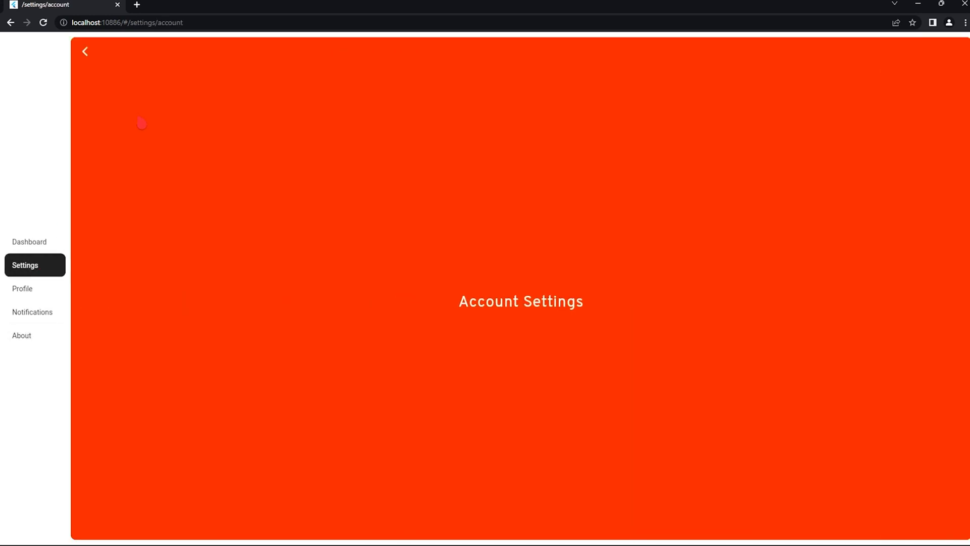
click(85, 50)
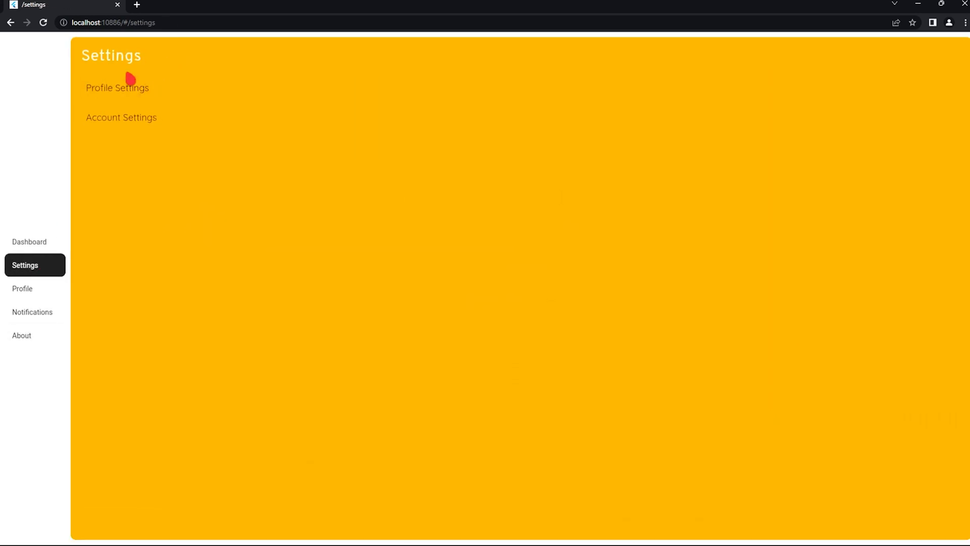
click(116, 23)
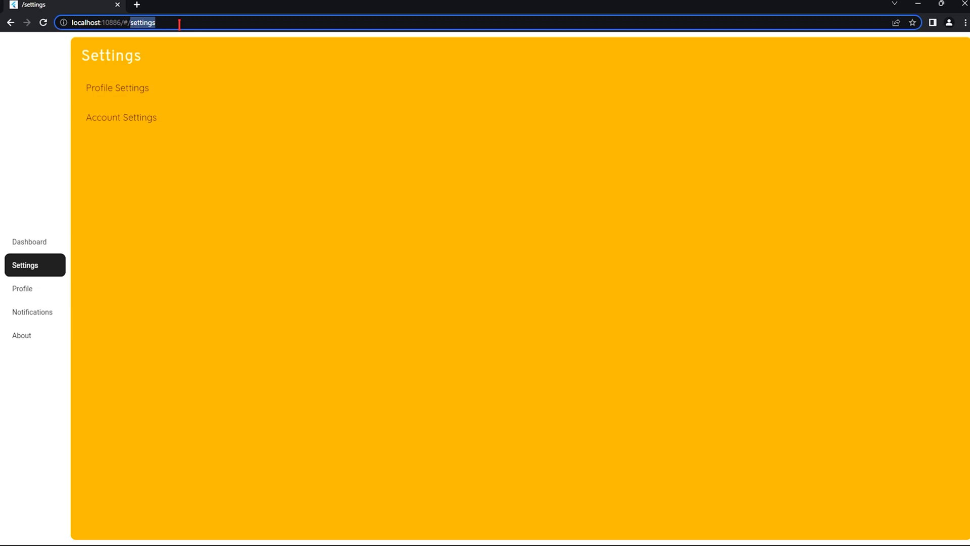
- Change the URL to /dashboard and step back through the browser history
click(28, 241)
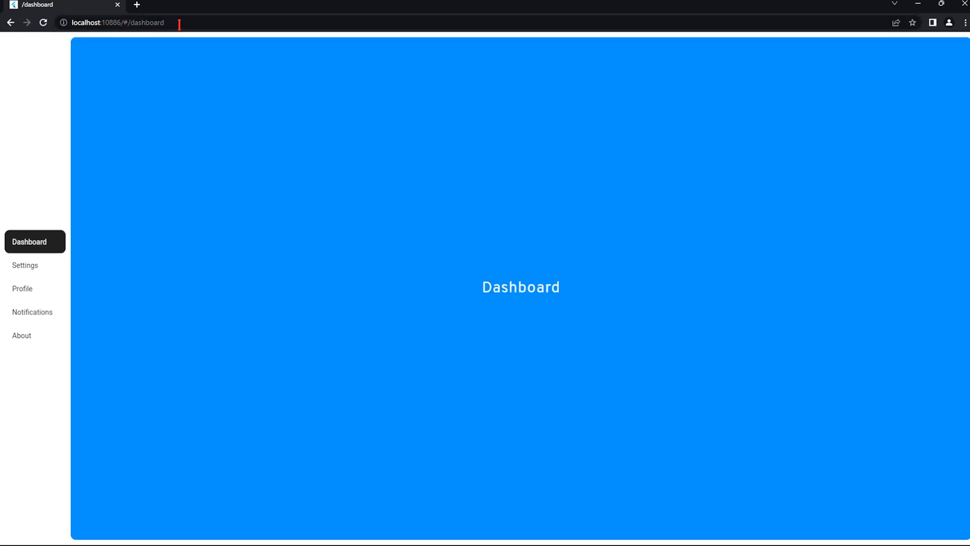
click(10, 23)
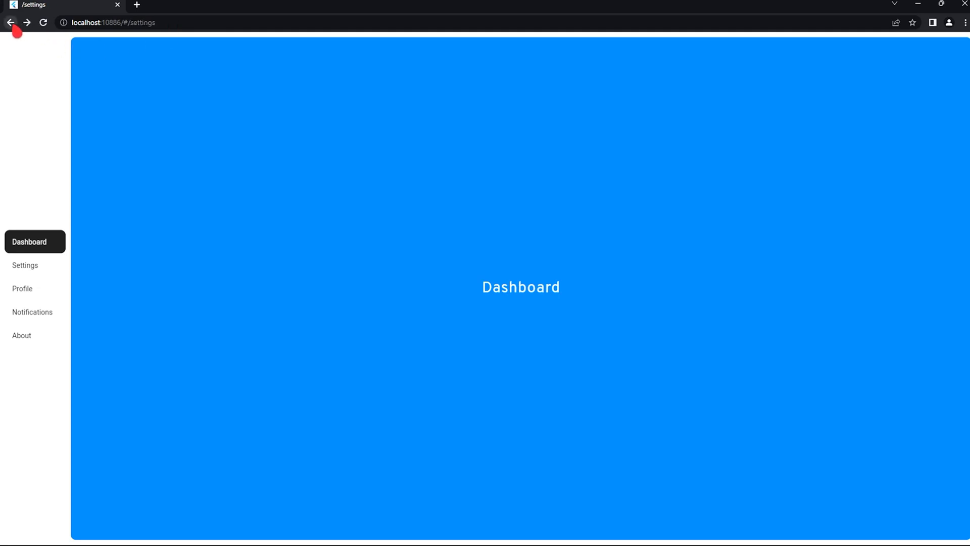
click(26, 265)
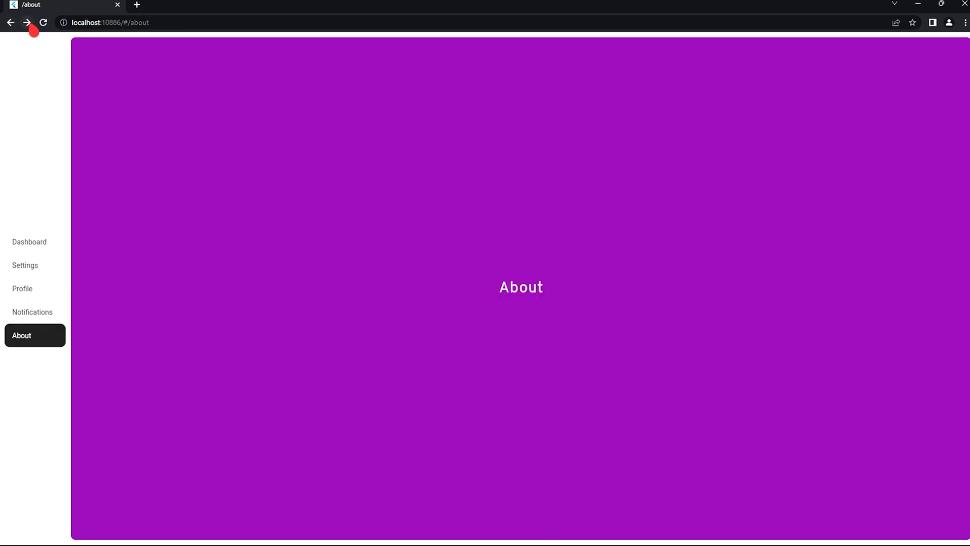
- Step forward and back through history, then land on the Dashboard page
click(24, 265)
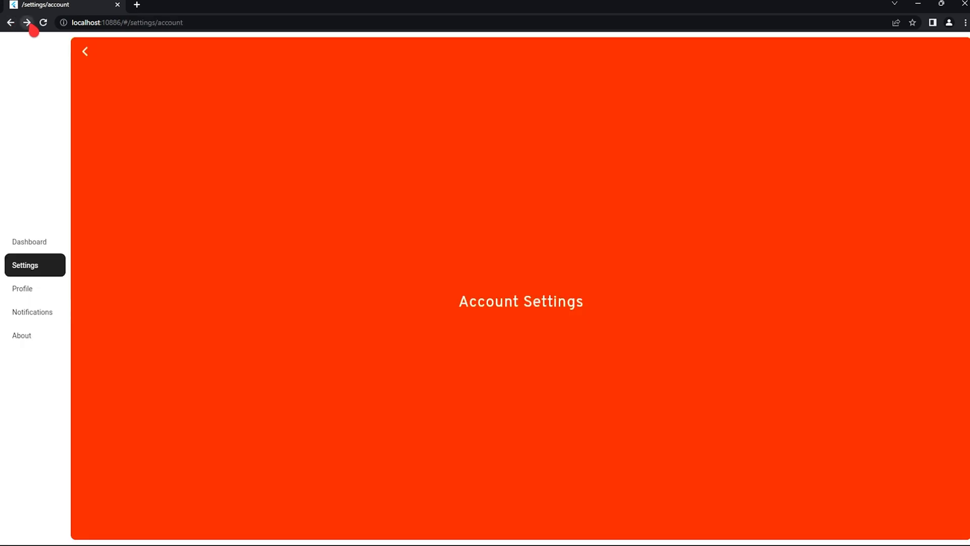
click(10, 23)
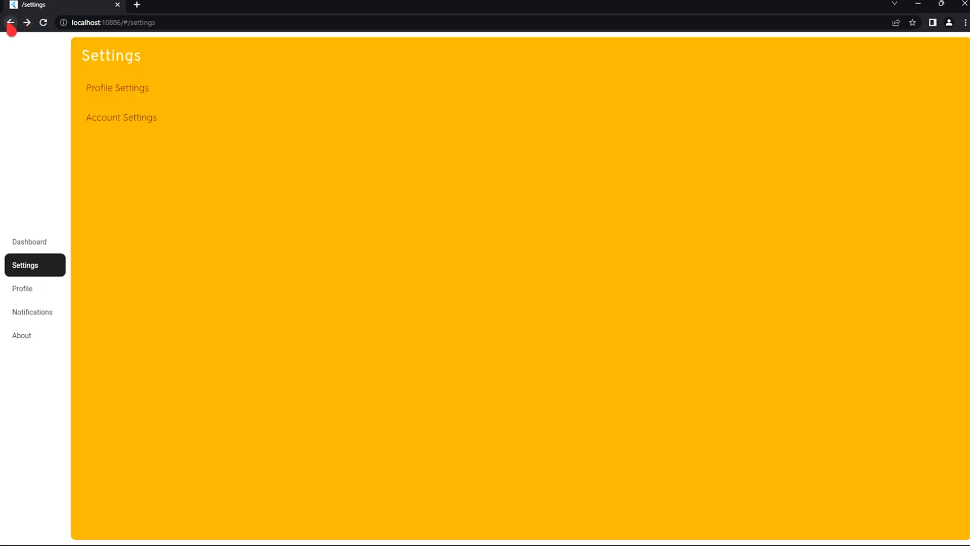
click(21, 334)
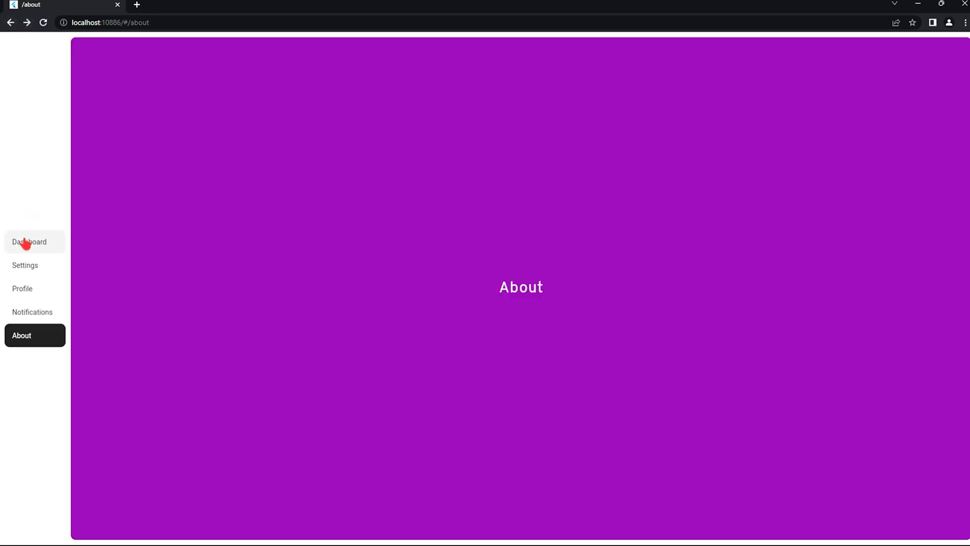
click(28, 241)
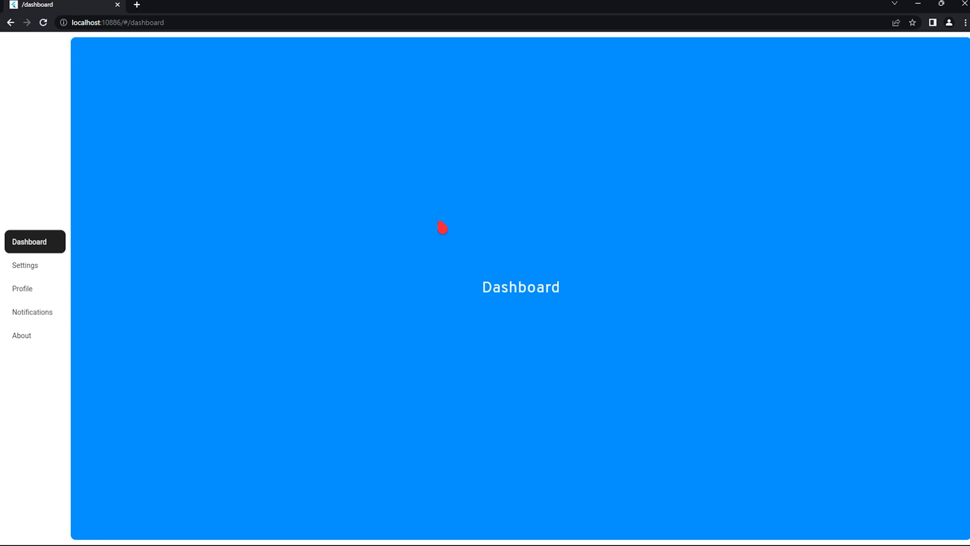